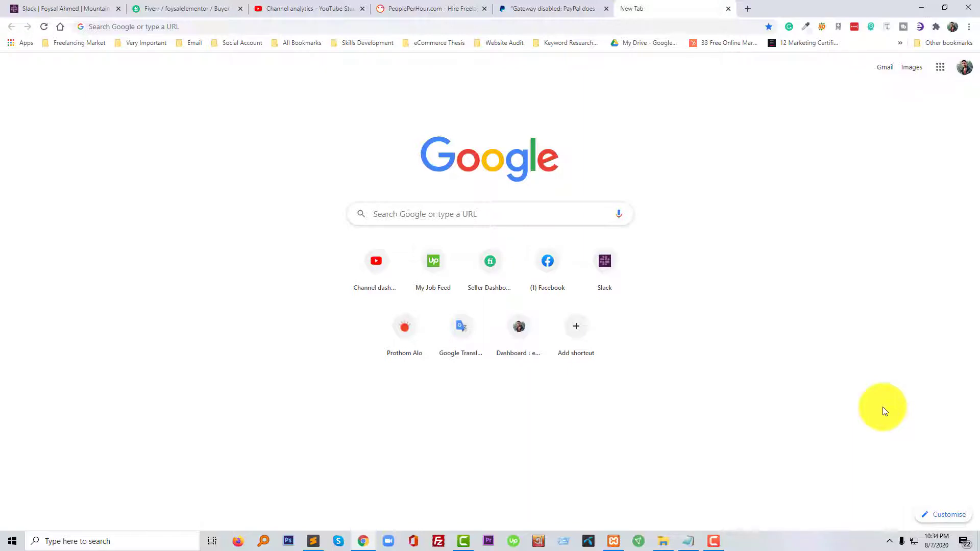
Step: Go to localhost/ecommerce/wp-admin to load the eCommerce site's WordPress dashboard
click(131, 26)
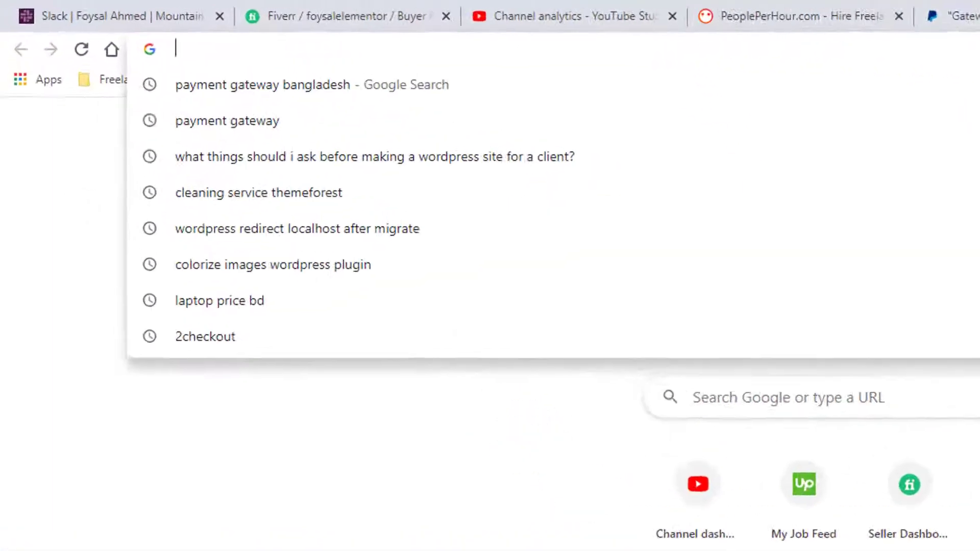
text(localhost/ecommerce/wp-admin/)
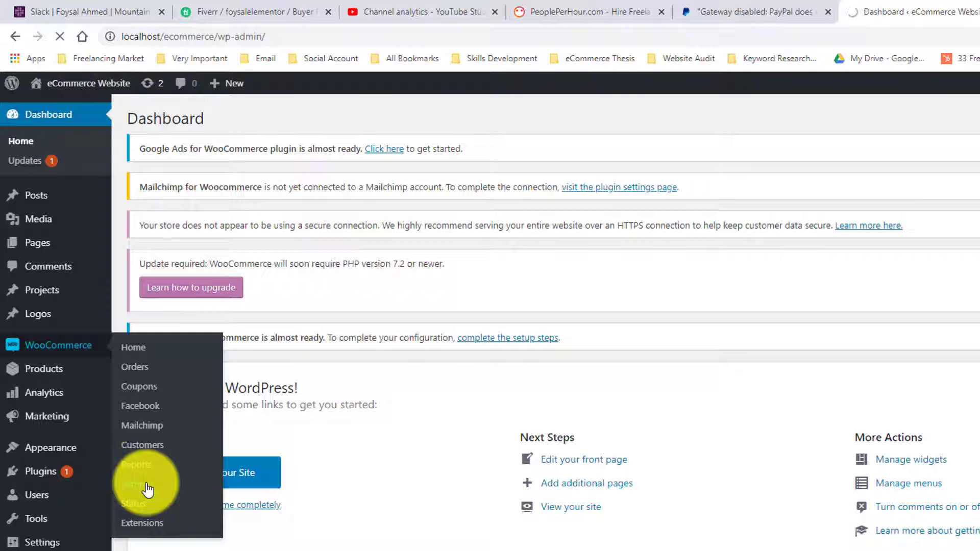
Step: Go to WooCommerce Settings and show the Payments tab listing payment methods
click(134, 483)
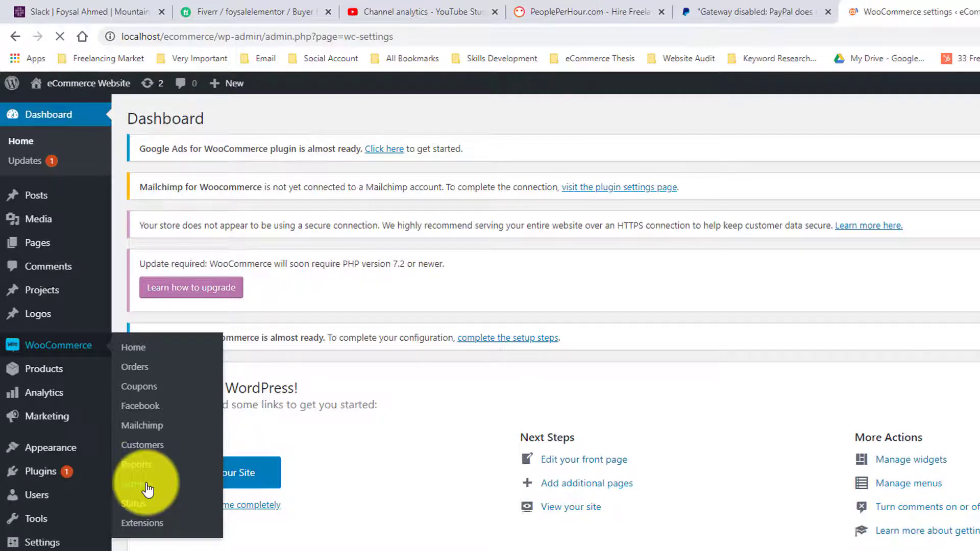
click(136, 482)
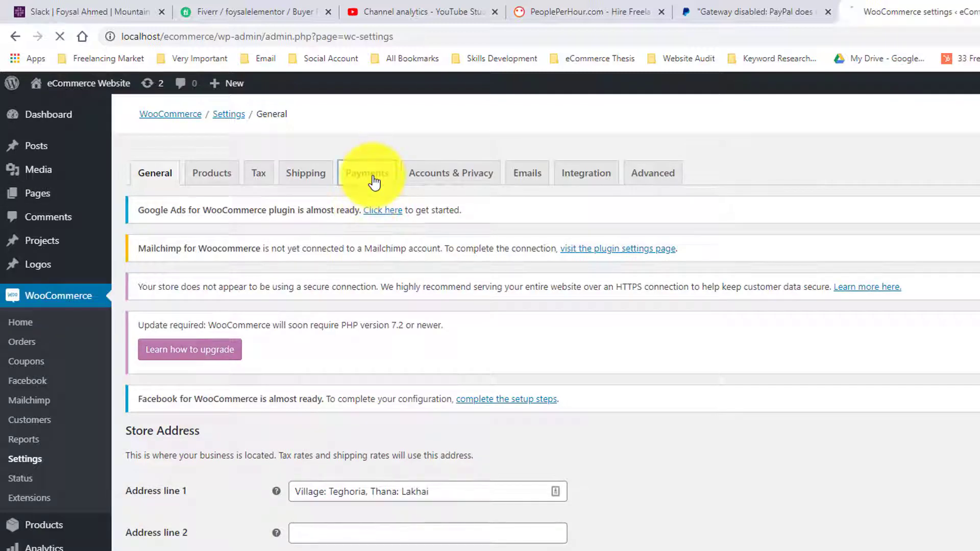
click(367, 173)
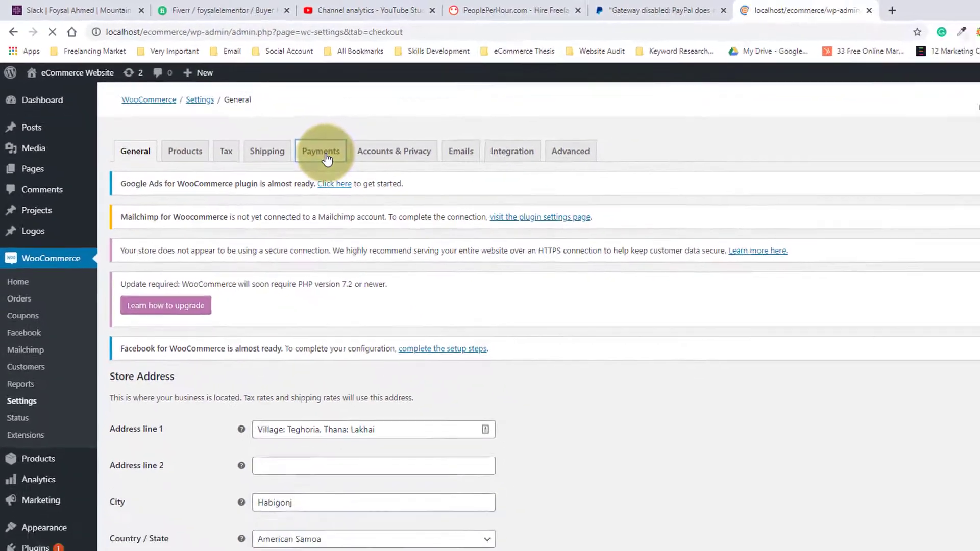
click(320, 151)
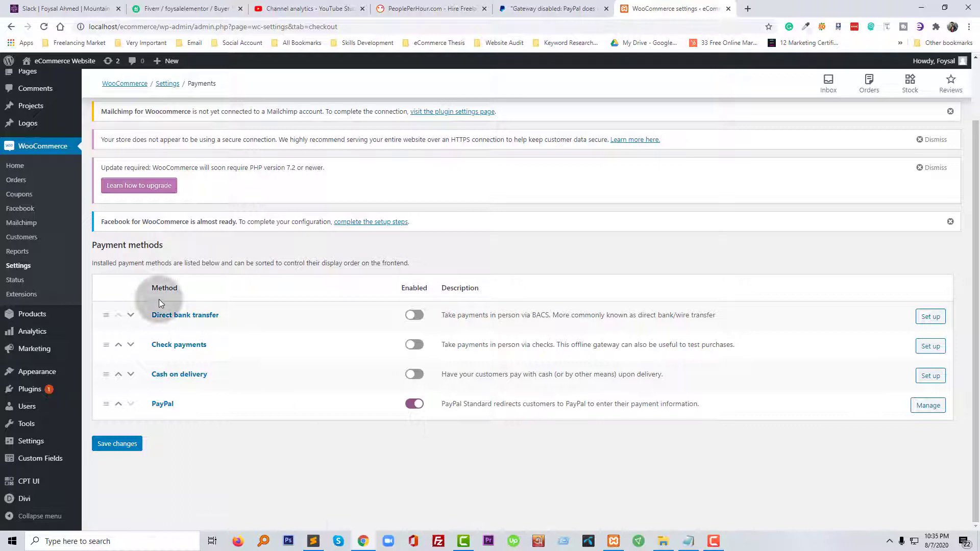
mouse_move(191, 320)
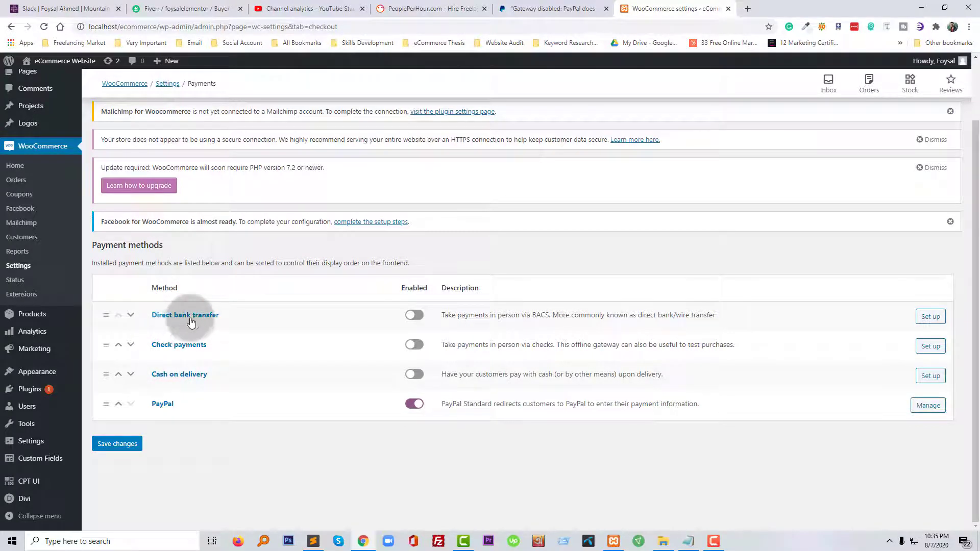
mouse_move(156, 378)
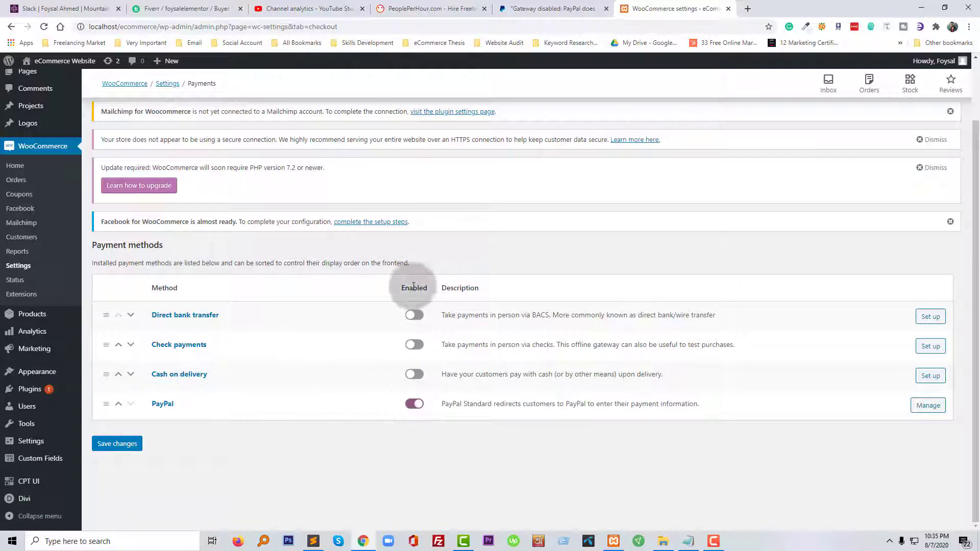
click(414, 404)
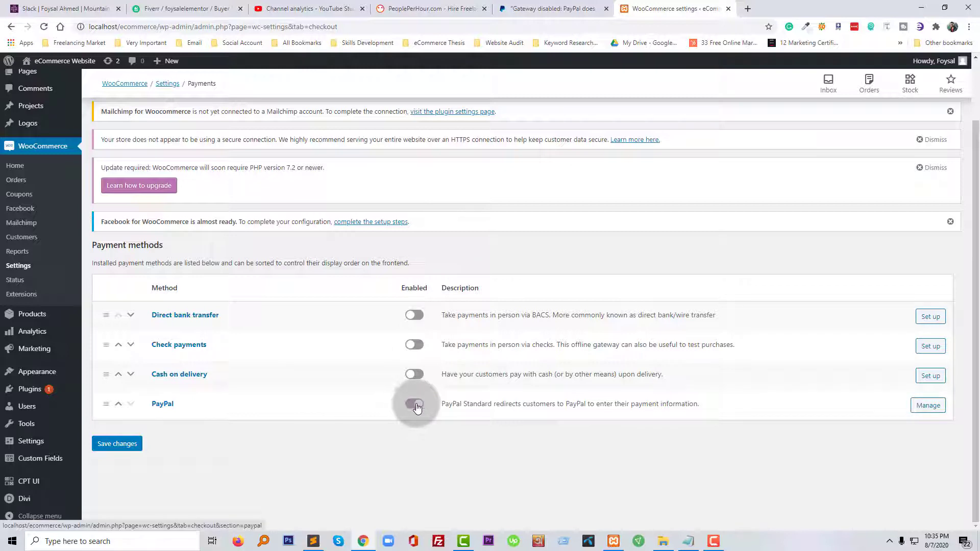
click(415, 404)
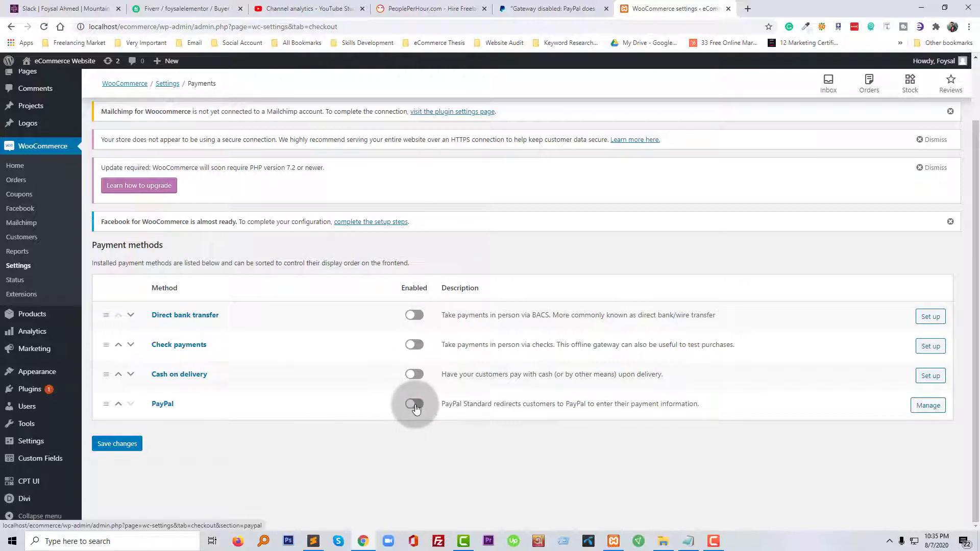
click(414, 404)
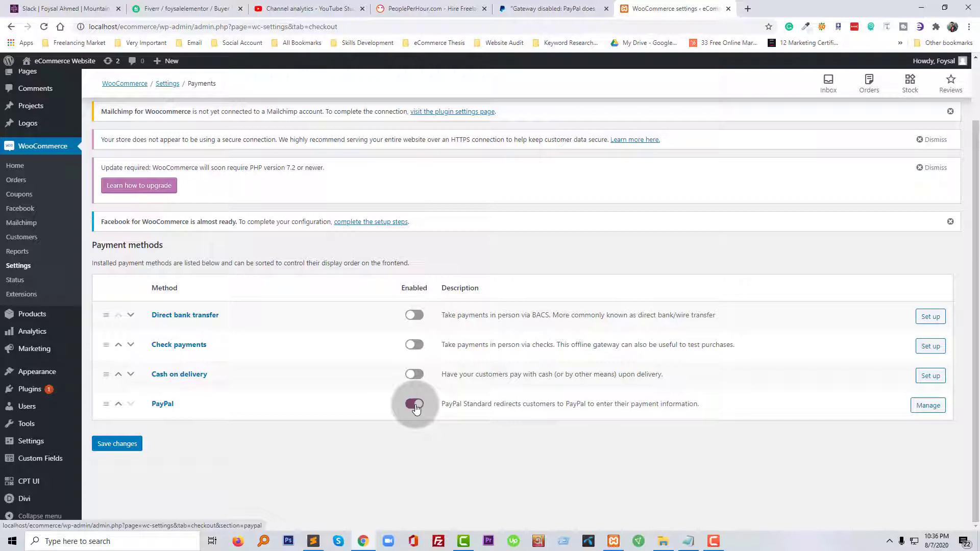
click(413, 403)
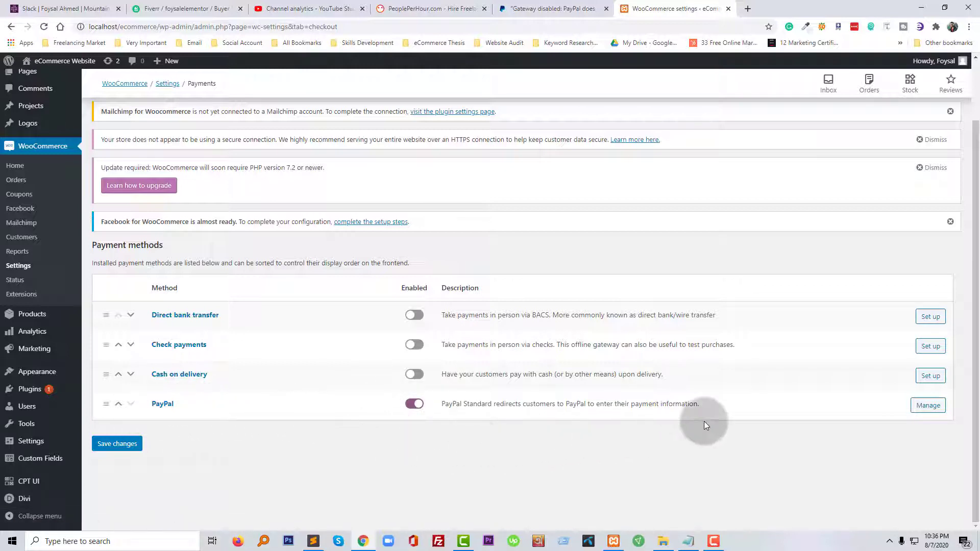
mouse_move(693, 428)
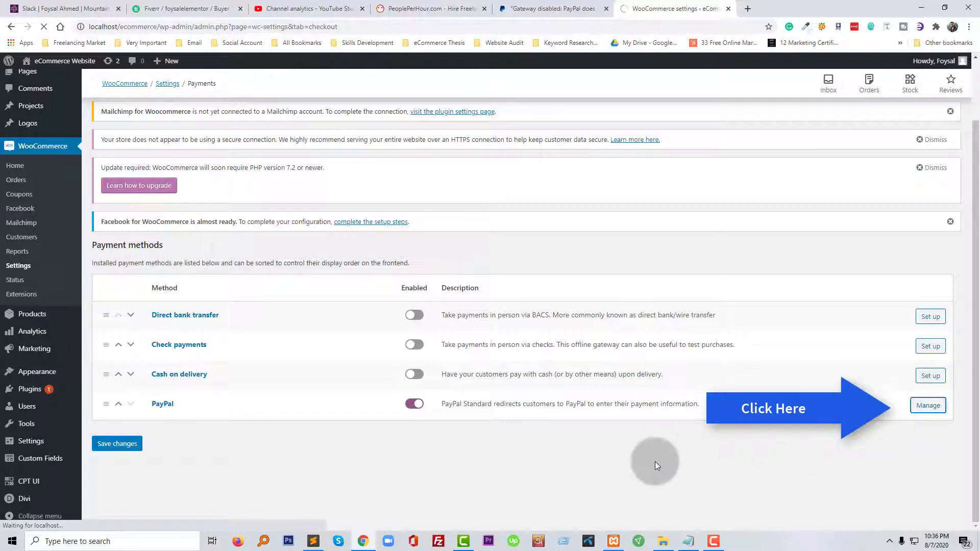
Step: Open PayPal's payment settings and scroll down to its email field
click(927, 405)
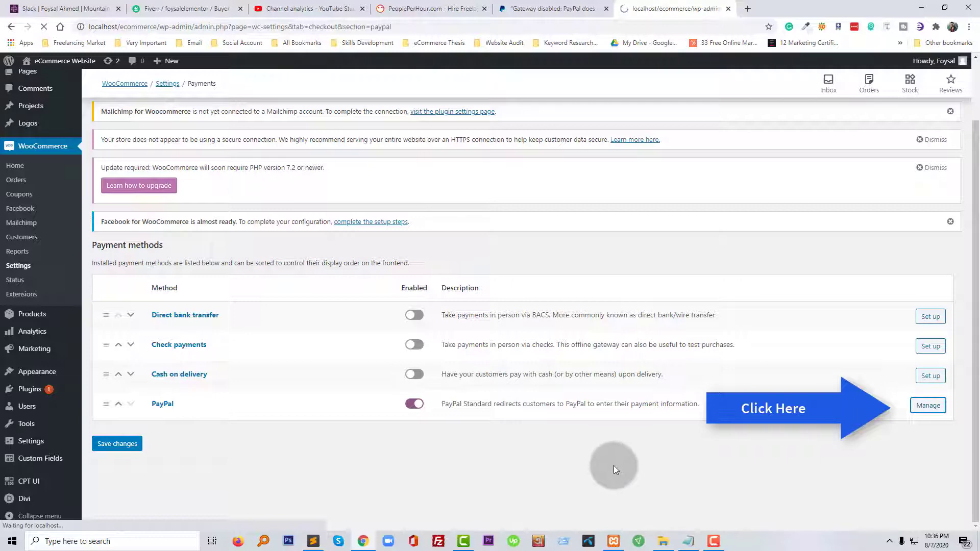
click(927, 405)
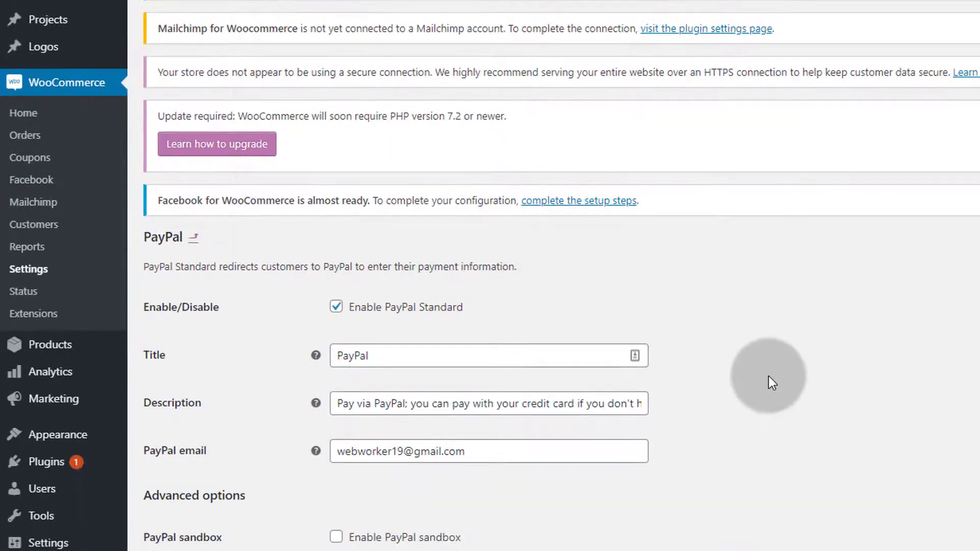
scroll(down, 3)
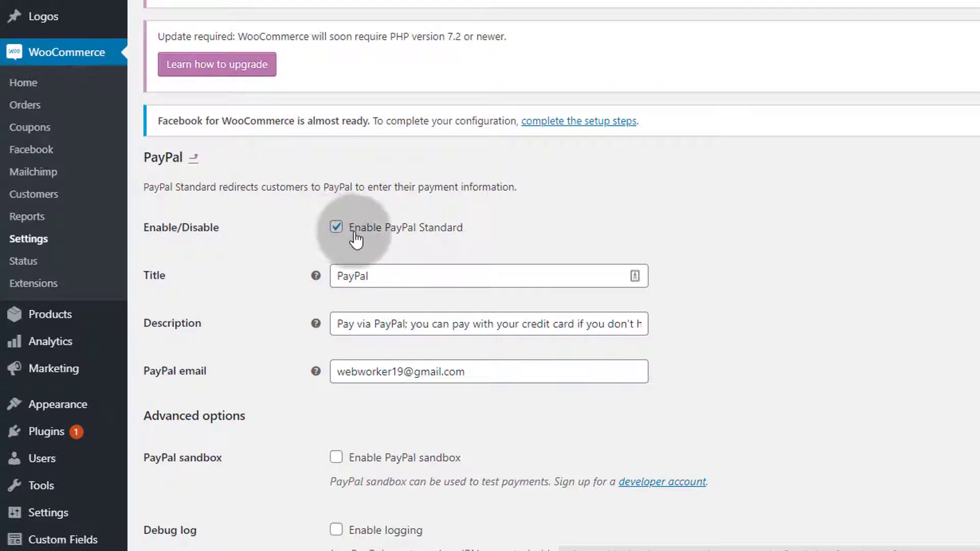
scroll(down, 3)
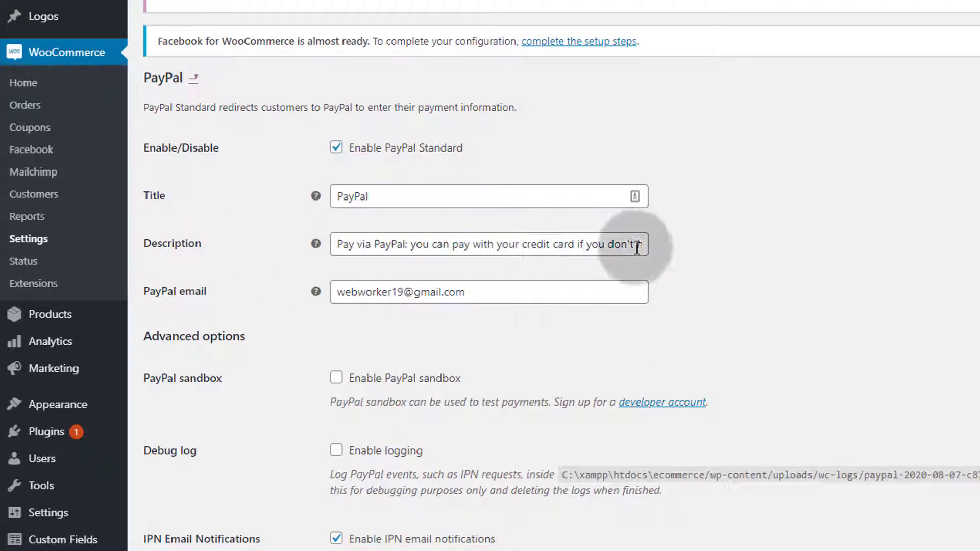
scroll(down, 3)
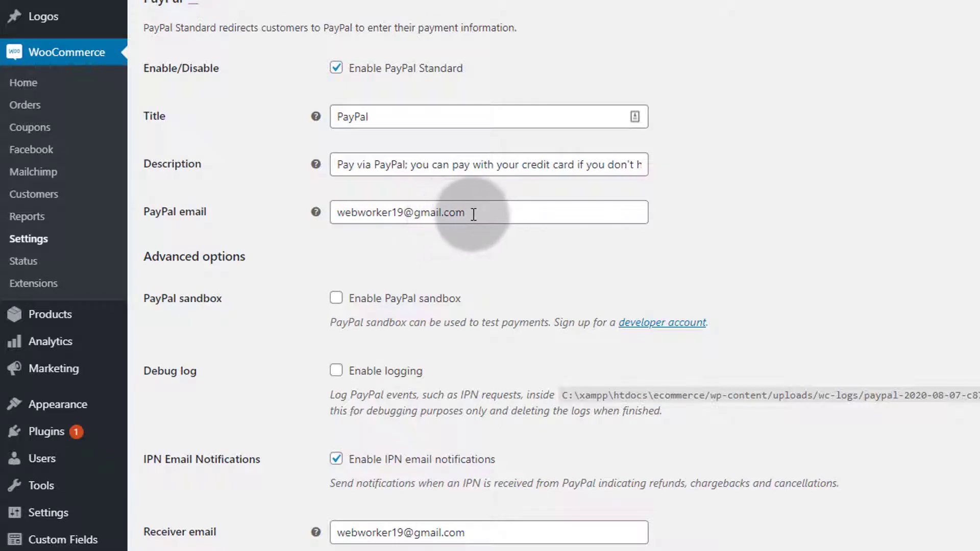
Step: Delete the existing address from the PayPal email field
double_click(401, 212)
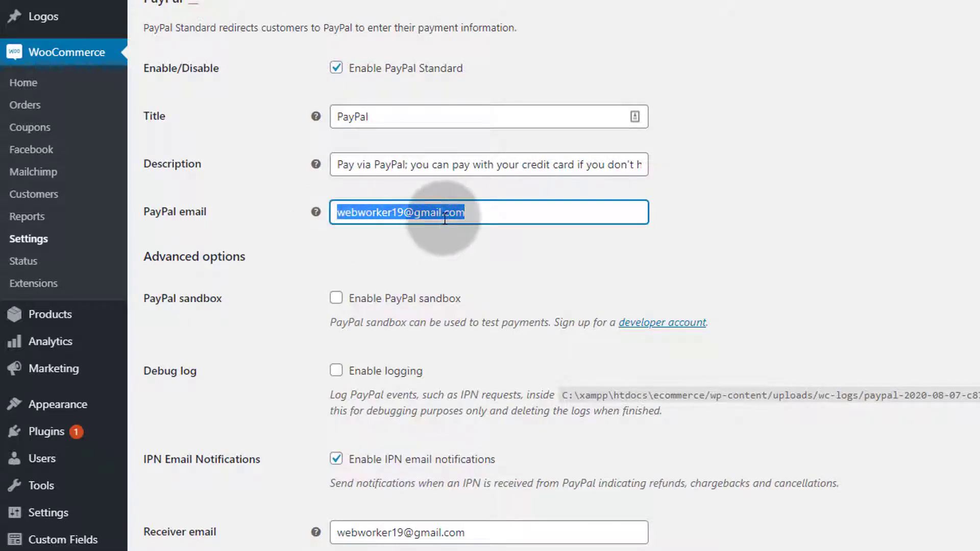
key(Delete)
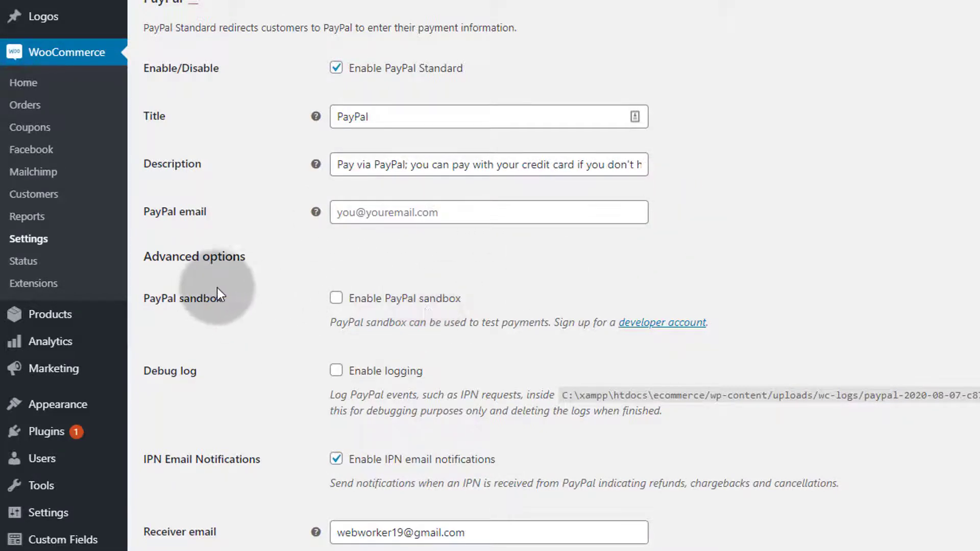
scroll(down, 3)
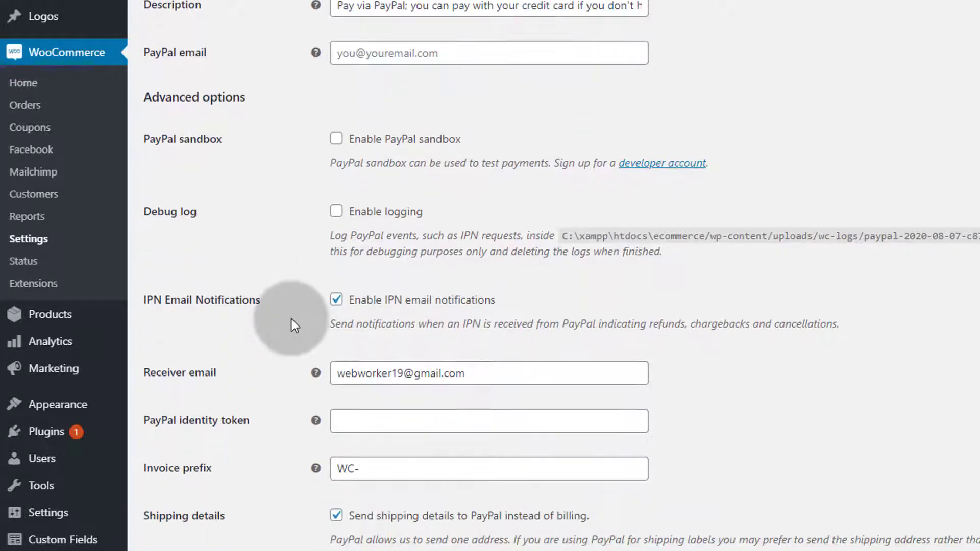
scroll(down, 3)
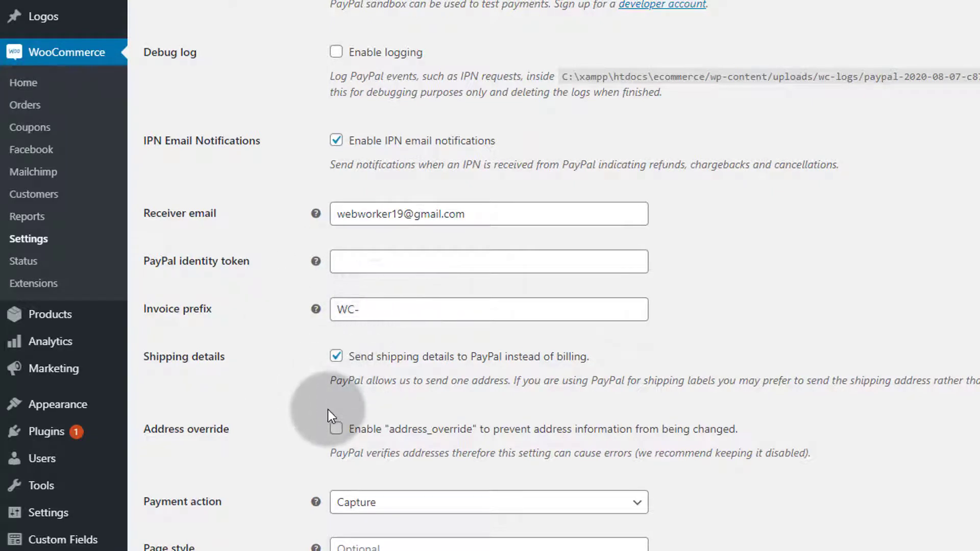
scroll(down, 3)
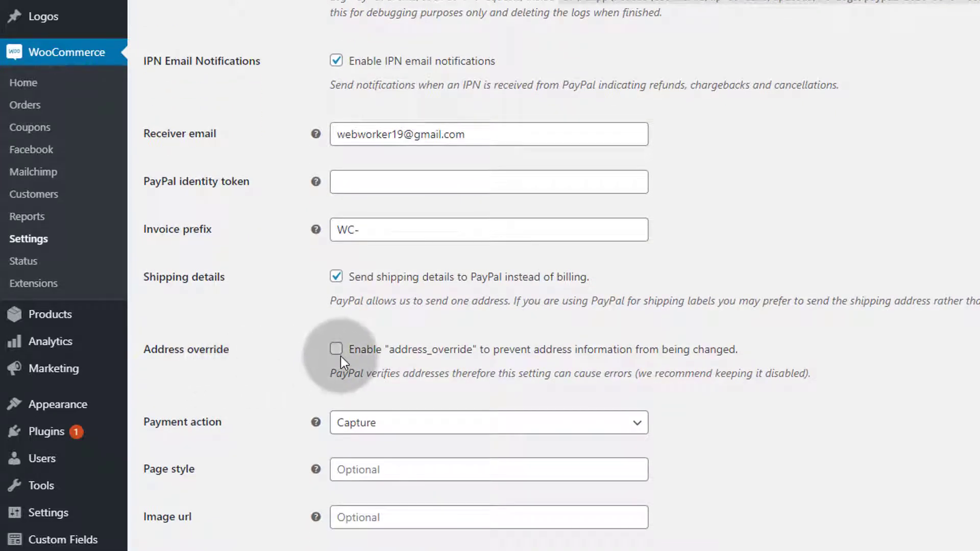
scroll(down, 3)
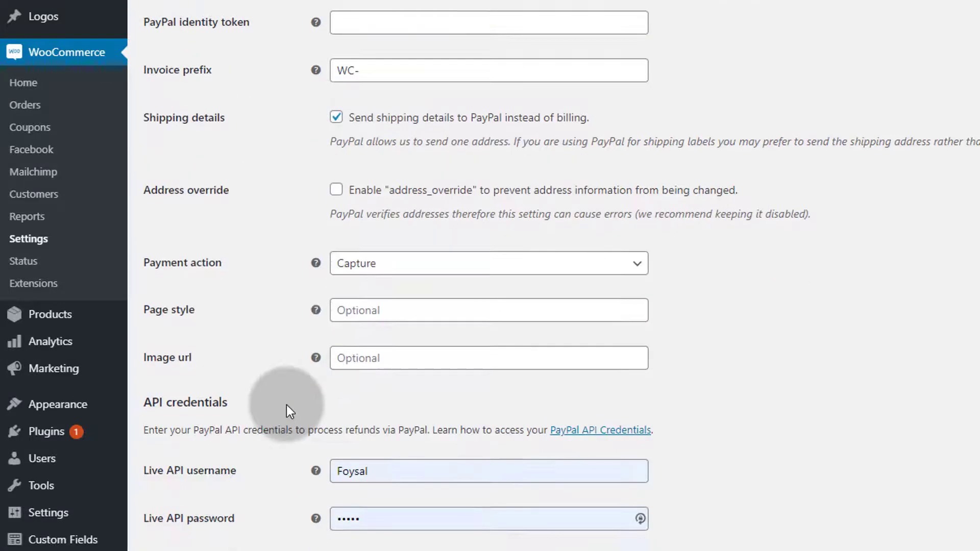
scroll(down, 3)
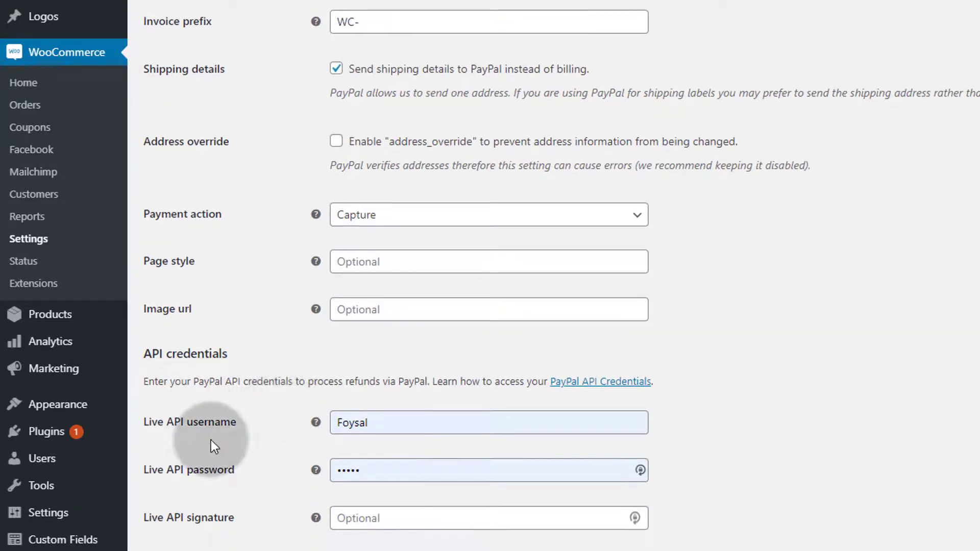
mouse_move(253, 437)
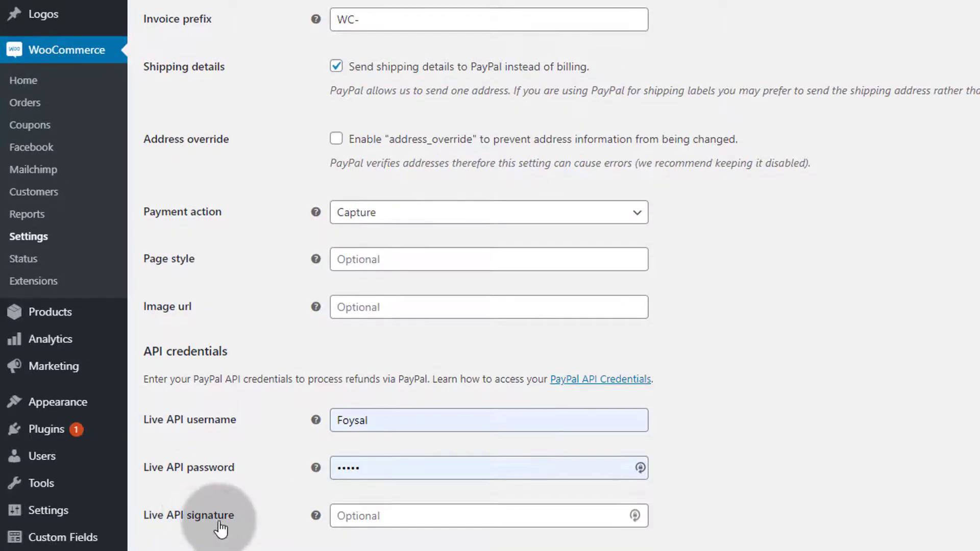
scroll(down, 3)
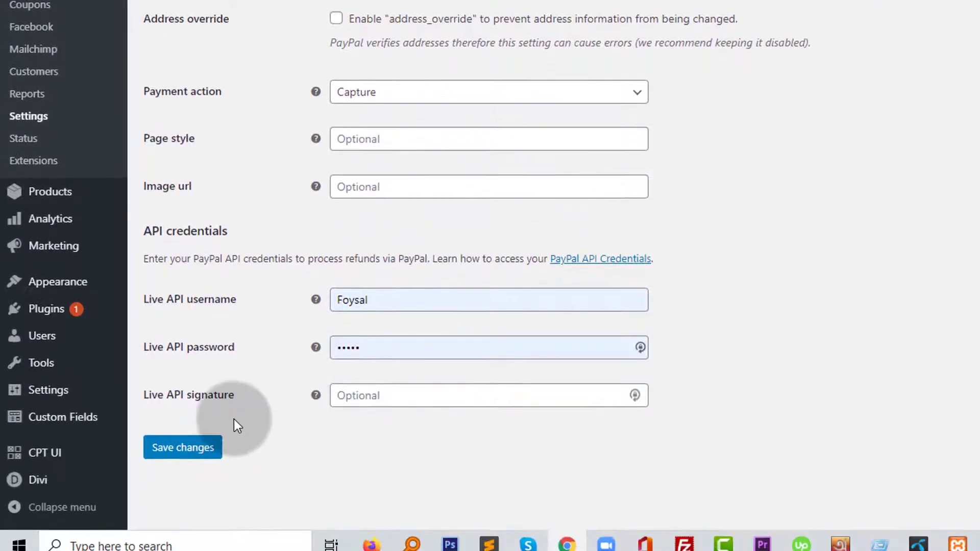
scroll(down, 3)
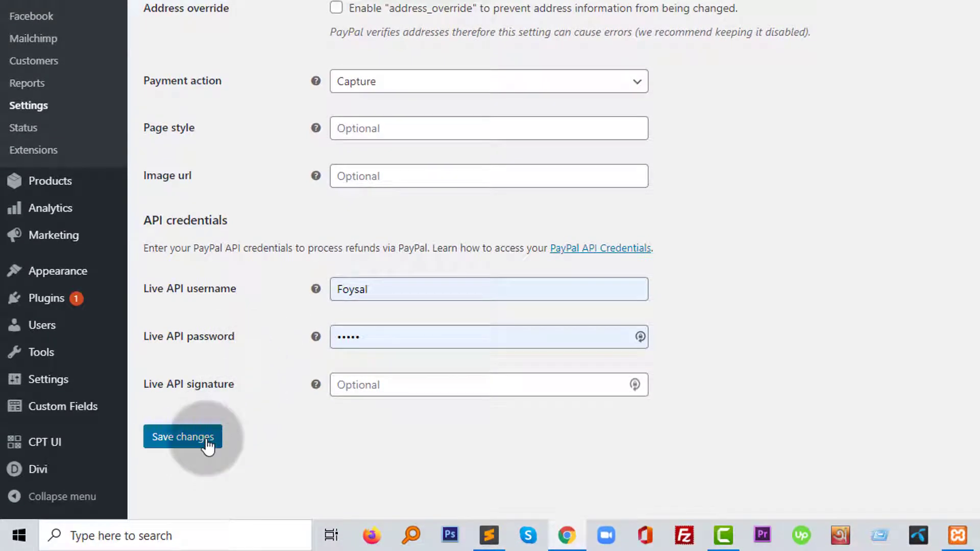
Step: Save the PayPal settings with the email field left empty
click(182, 436)
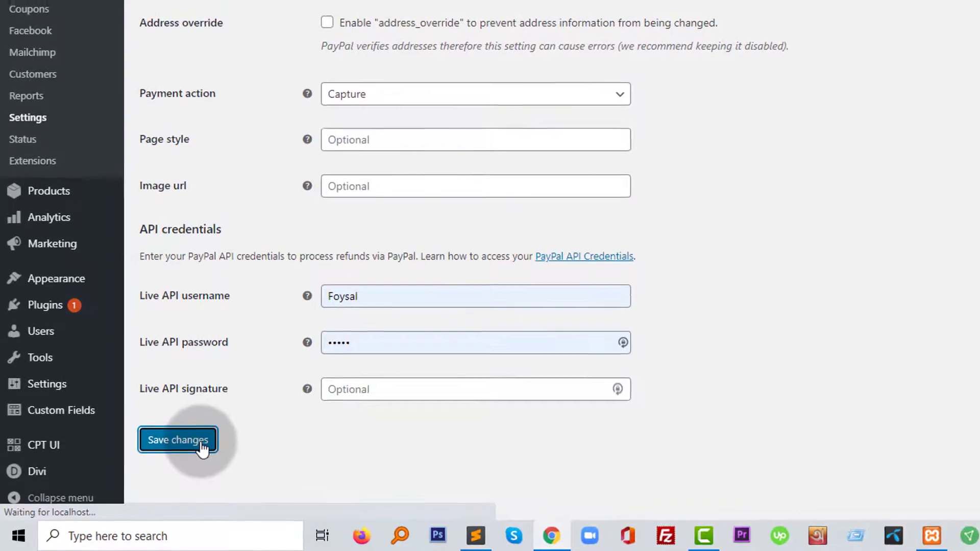
click(178, 440)
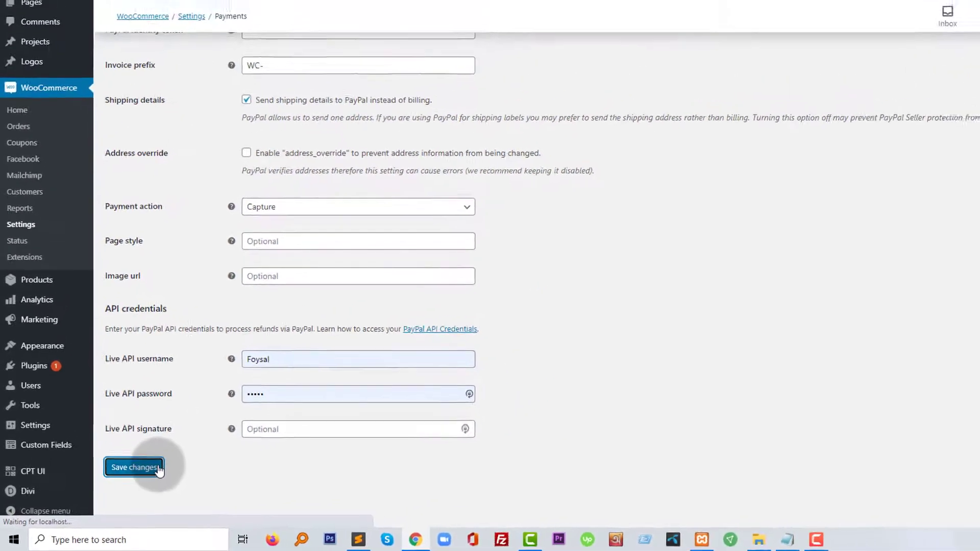
click(134, 468)
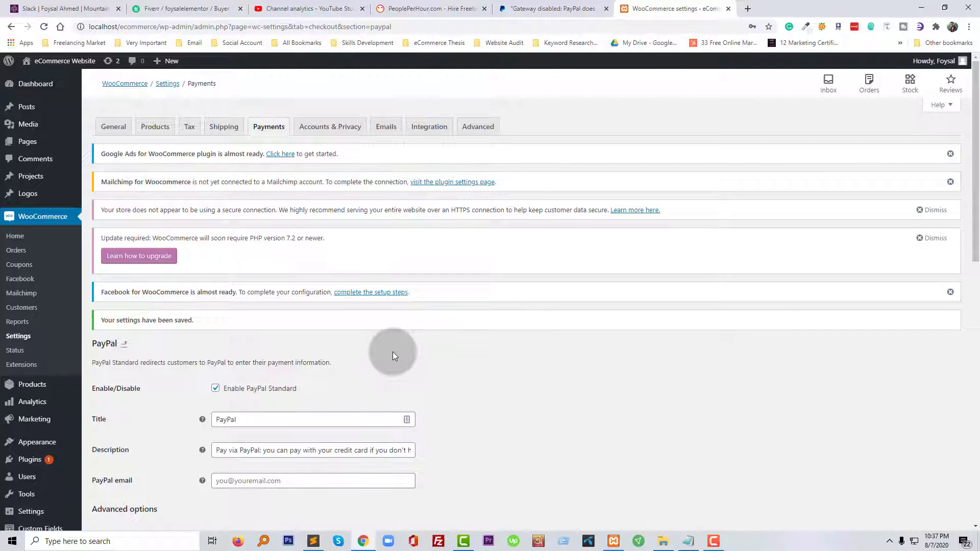
mouse_move(436, 373)
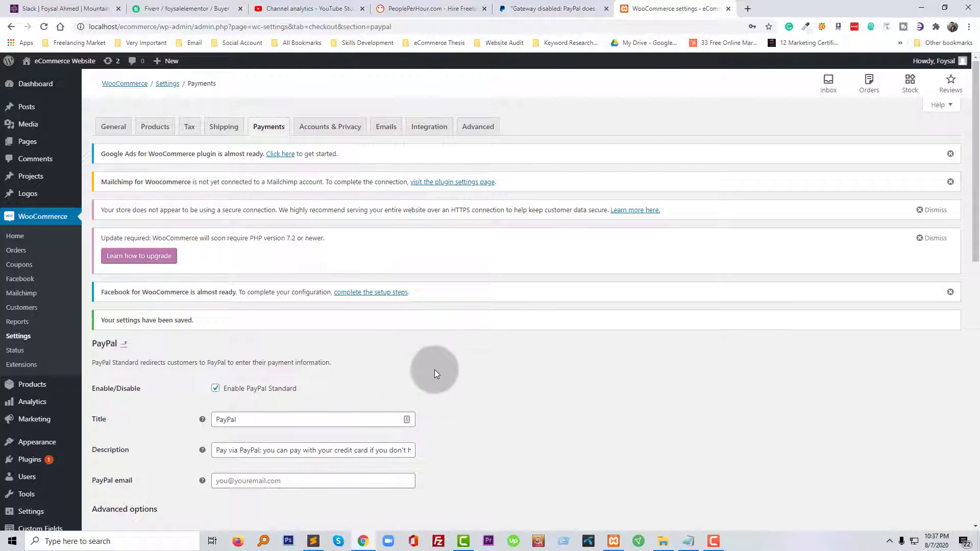
mouse_move(713, 537)
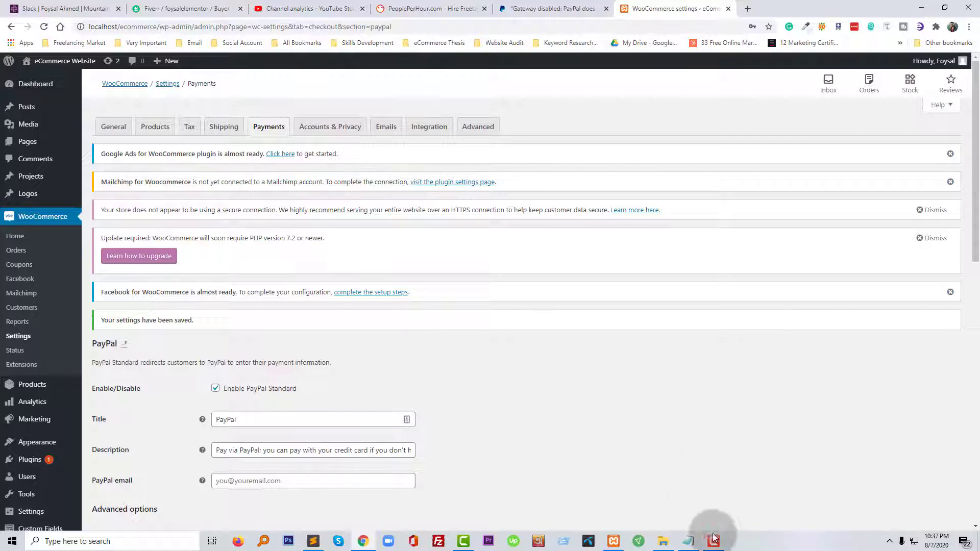